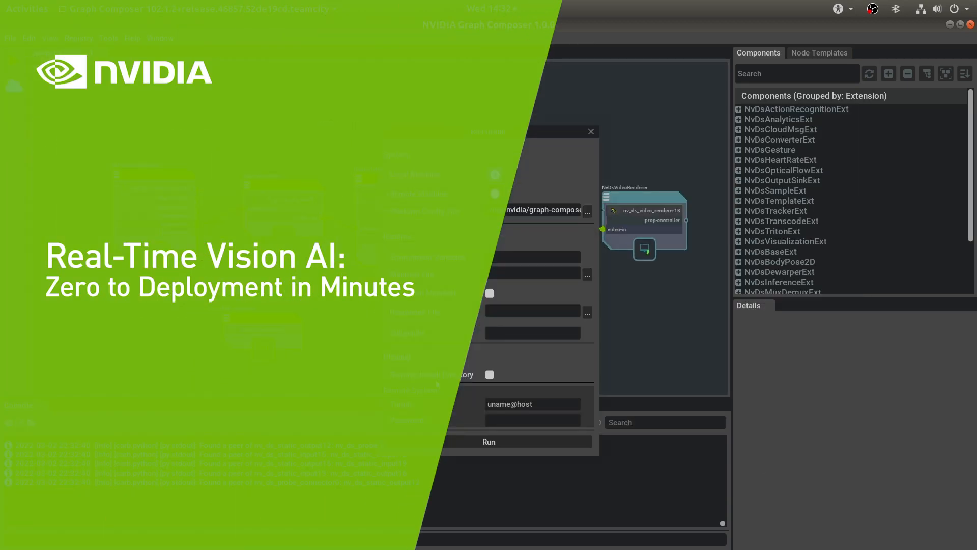
Step: Confirm the Container Builder dialog for deepstream-test1 with reference config paths filled in
left_click(489, 441)
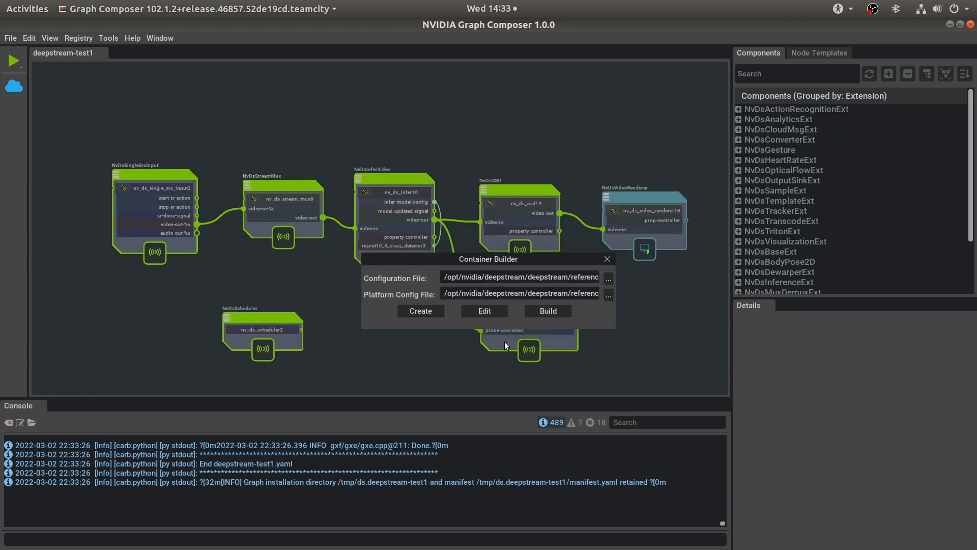
Step: Start a new empty graph and place components from NvDsOutputSinkExt to assemble the five-node pipeline
left_click(10, 38)
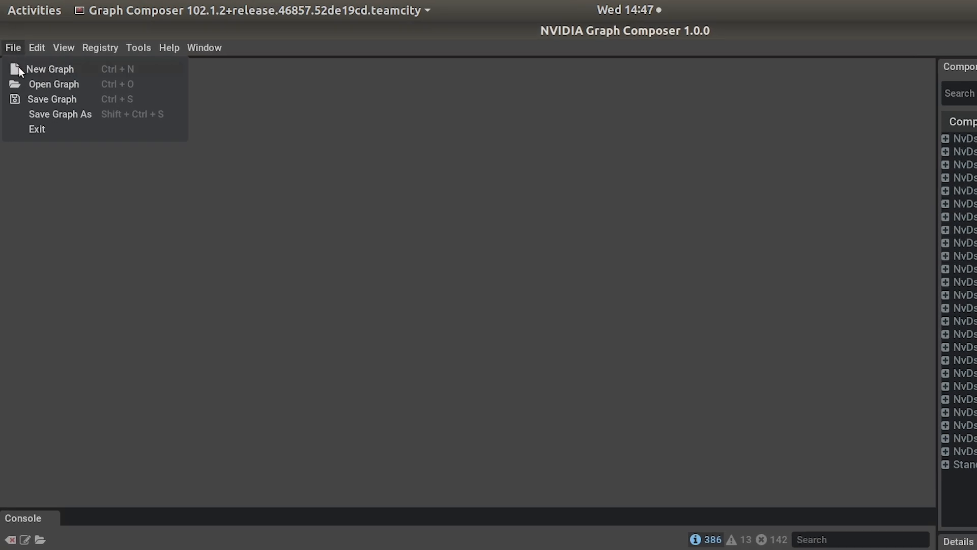
left_click(49, 69)
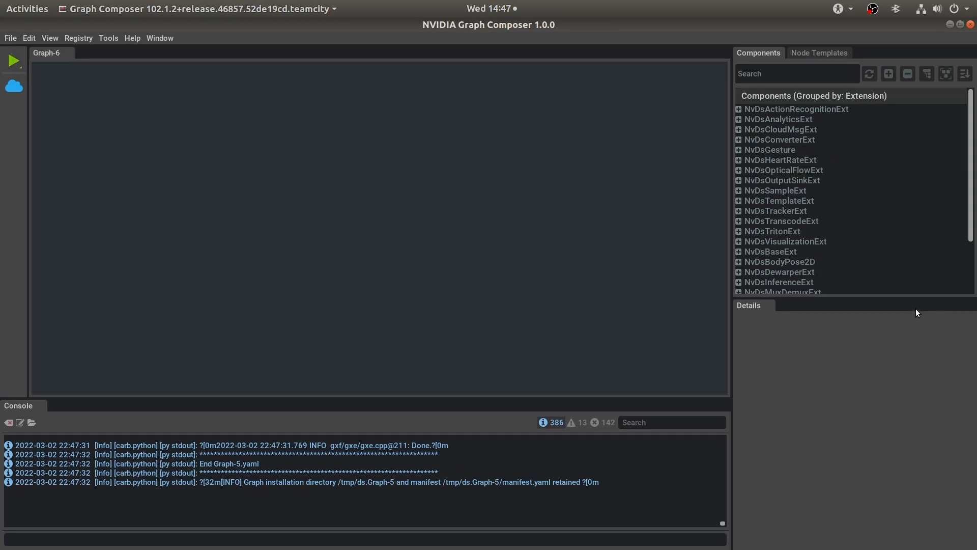
mouse_move(867, 298)
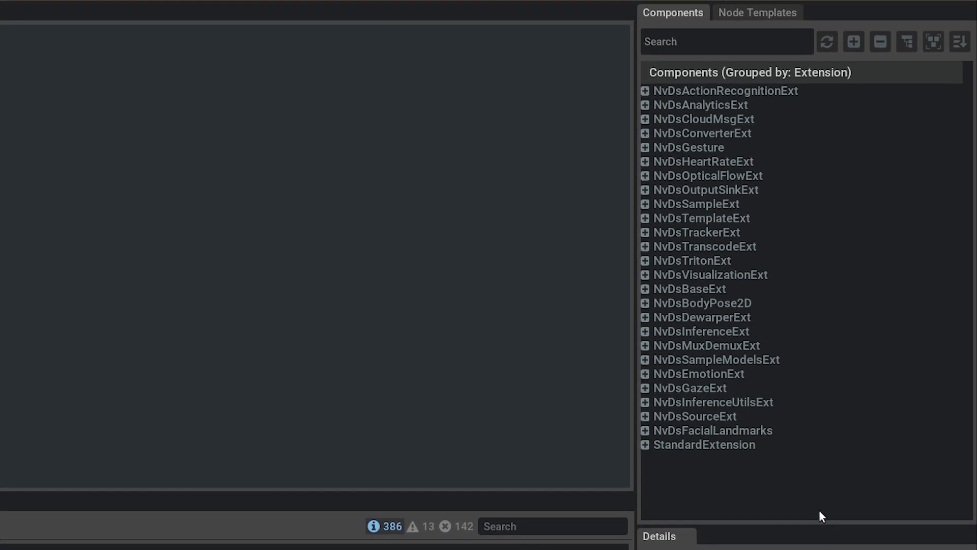
mouse_move(646, 196)
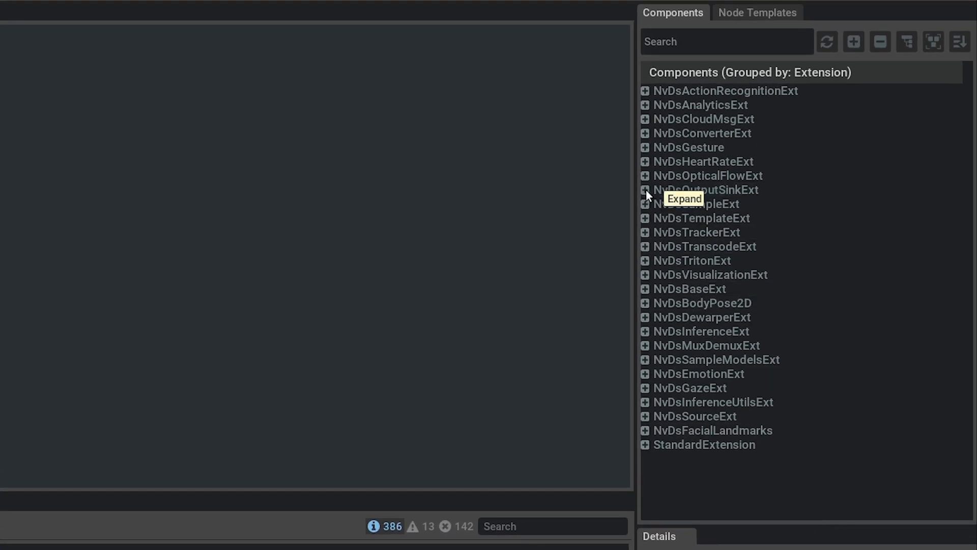
left_click(646, 190)
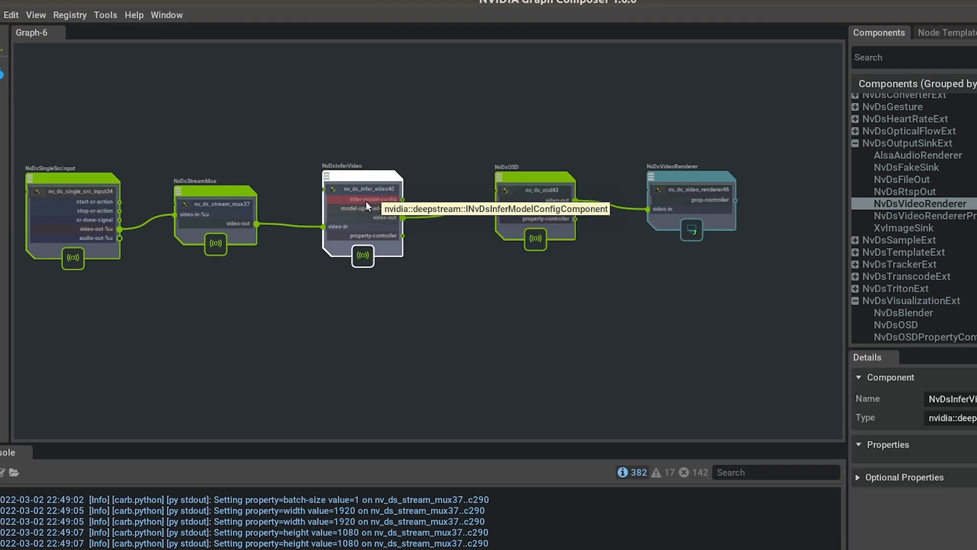
right_click(368, 205)
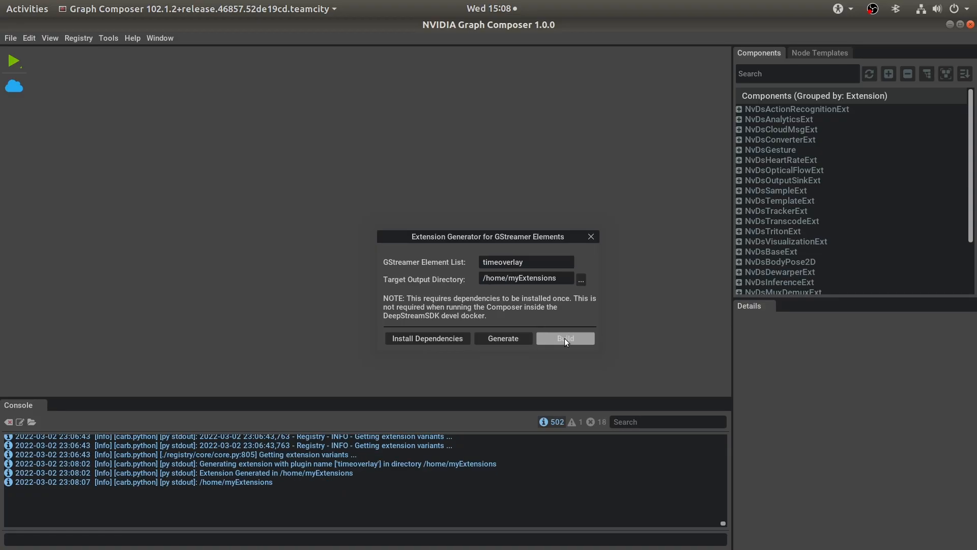
Step: Build the timeoverlay extension and refresh Components so GstTimeOverlay appears under pango
left_click(564, 338)
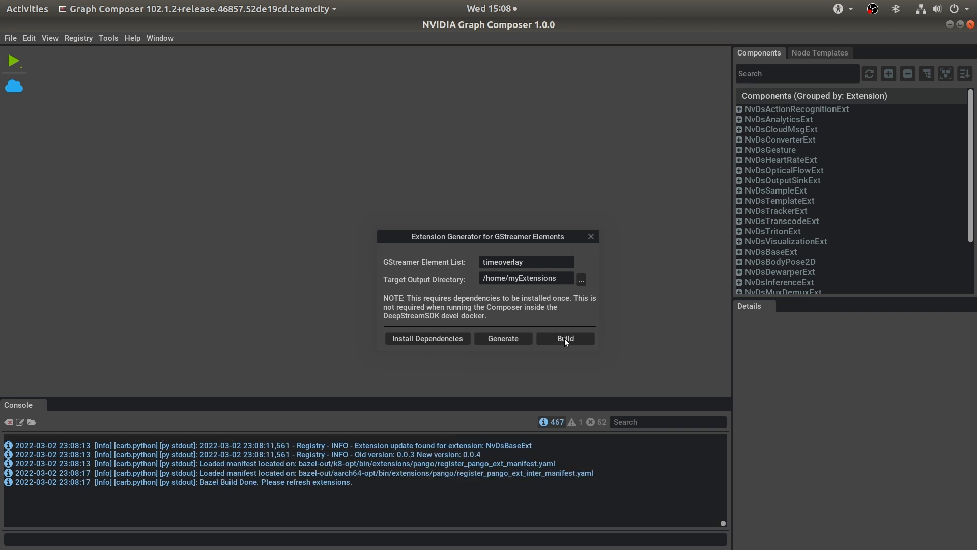
left_click(868, 74)
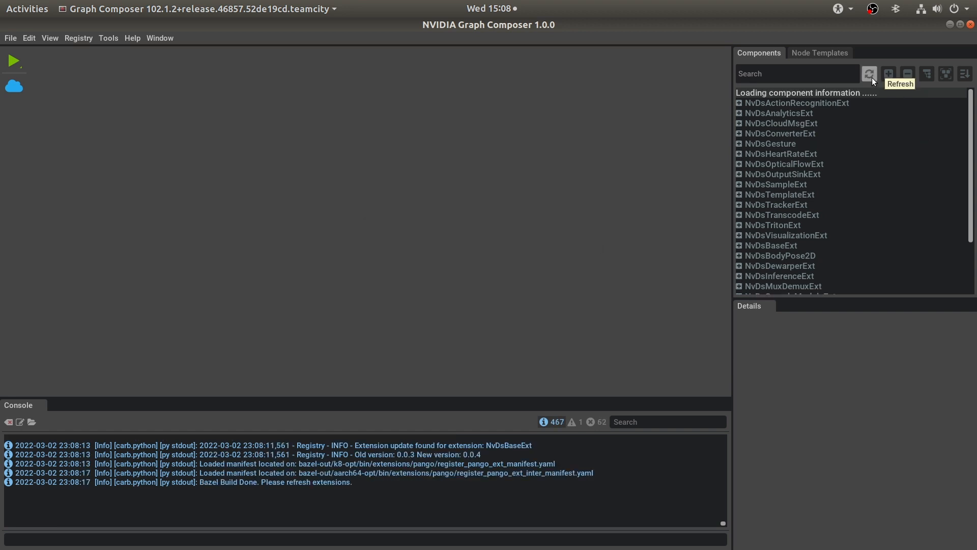
left_click(868, 73)
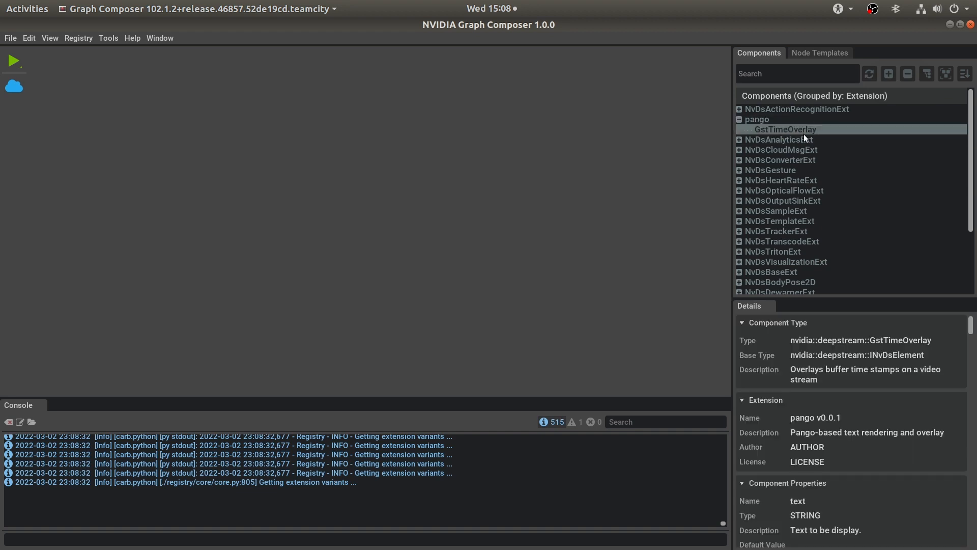
Step: Place a GstTimeOverlay node onto the new graph canvas
left_click_drag(783, 129, 401, 261)
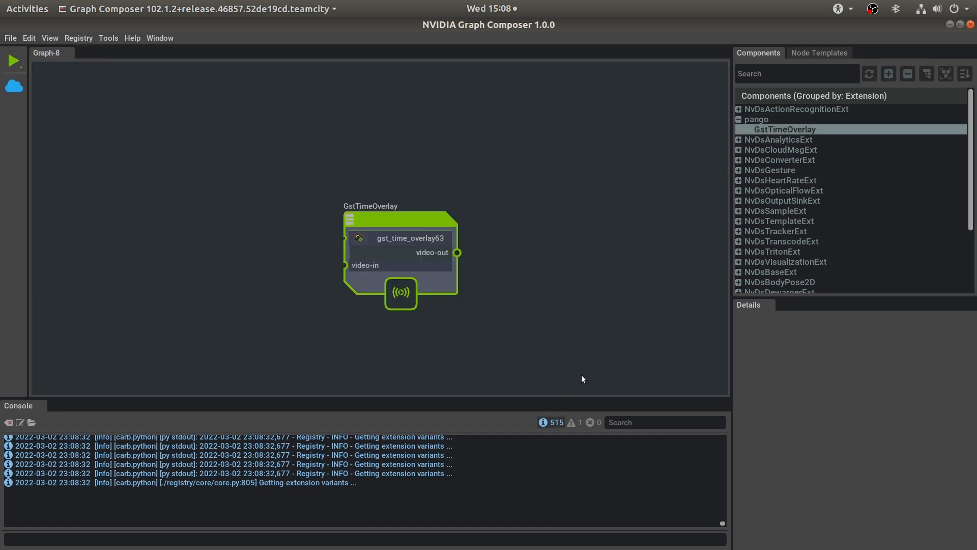
left_click(10, 38)
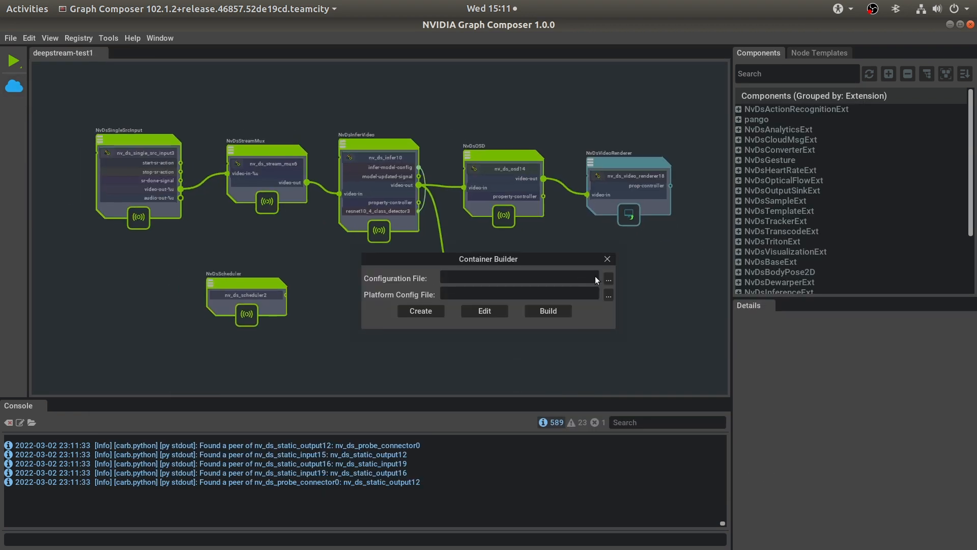
Step: Browse to ds_test1_container_builder_jetson.yaml as the container build configuration file
left_click(607, 278)
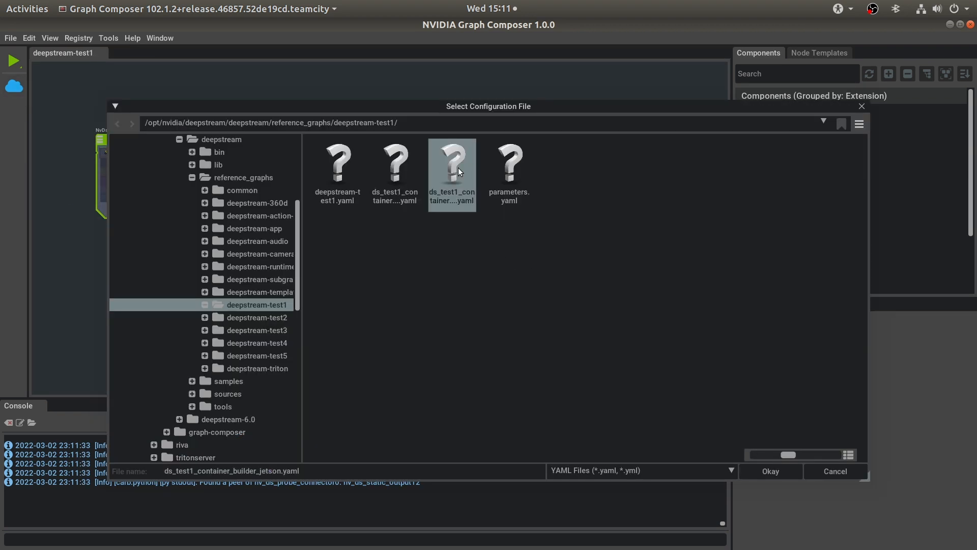